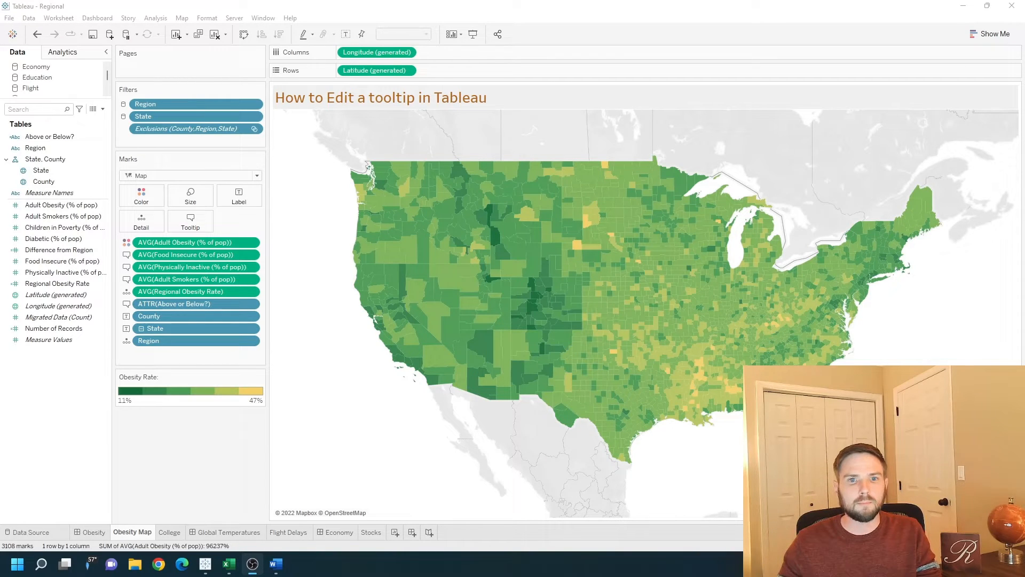
mouse_move(548, 287)
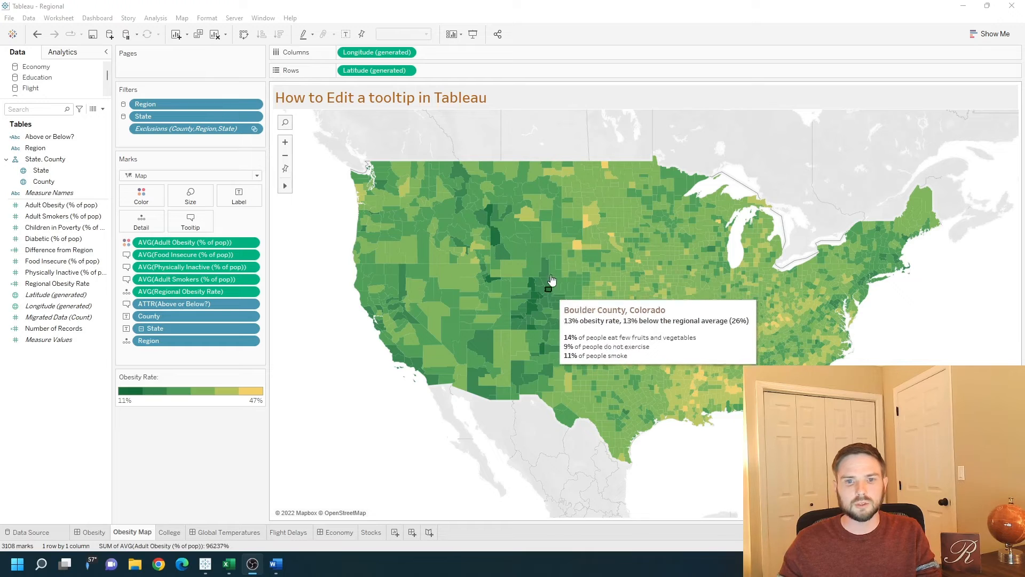
mouse_move(482, 134)
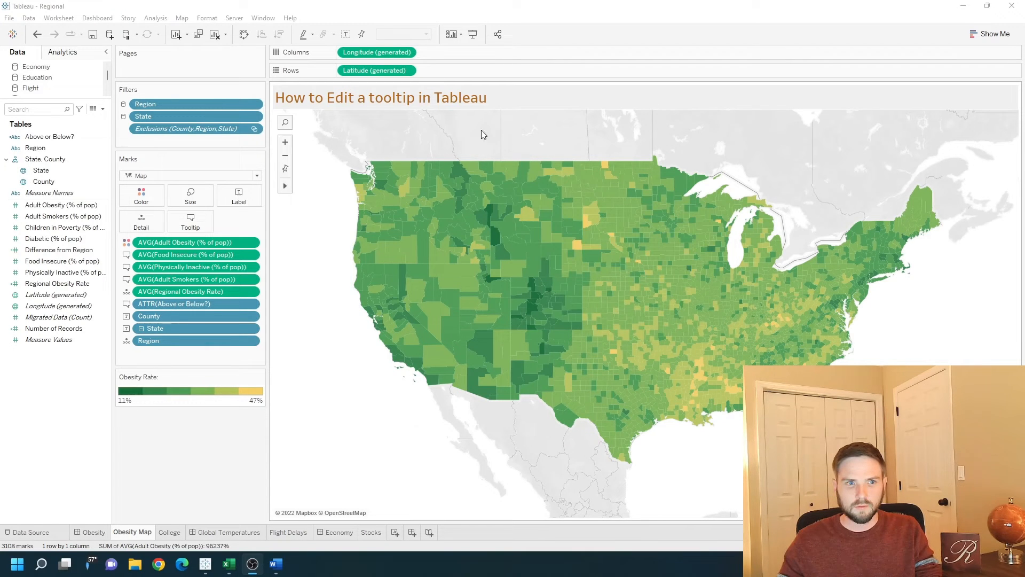
- Open the Obesity Map tooltip text, select a county line to inspect its formatting, then close
left_click(190, 221)
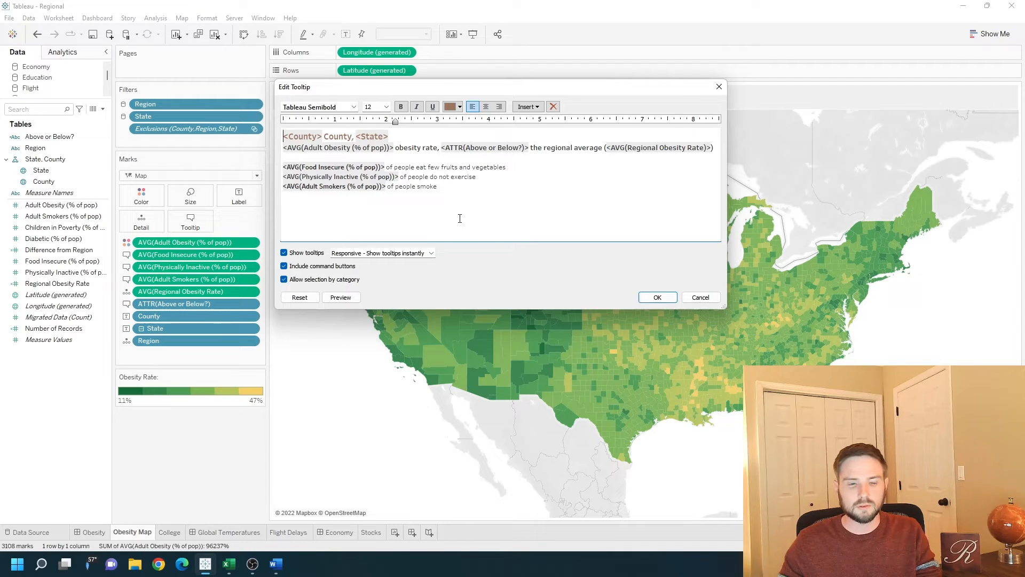
triple_click(335, 137)
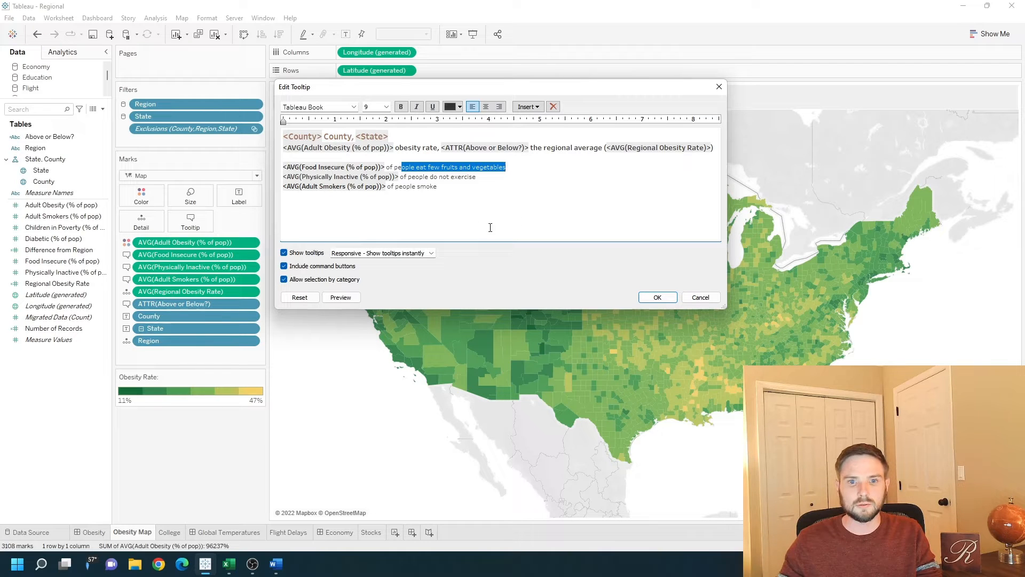
left_click(656, 298)
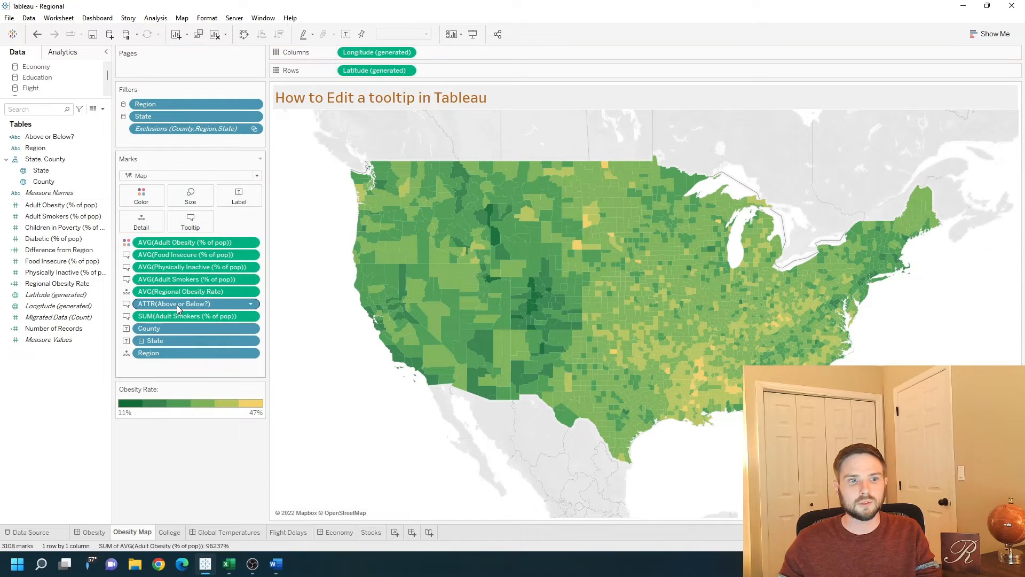
- Reopen the tooltip editor and place the cursor where new content will go
left_click(190, 221)
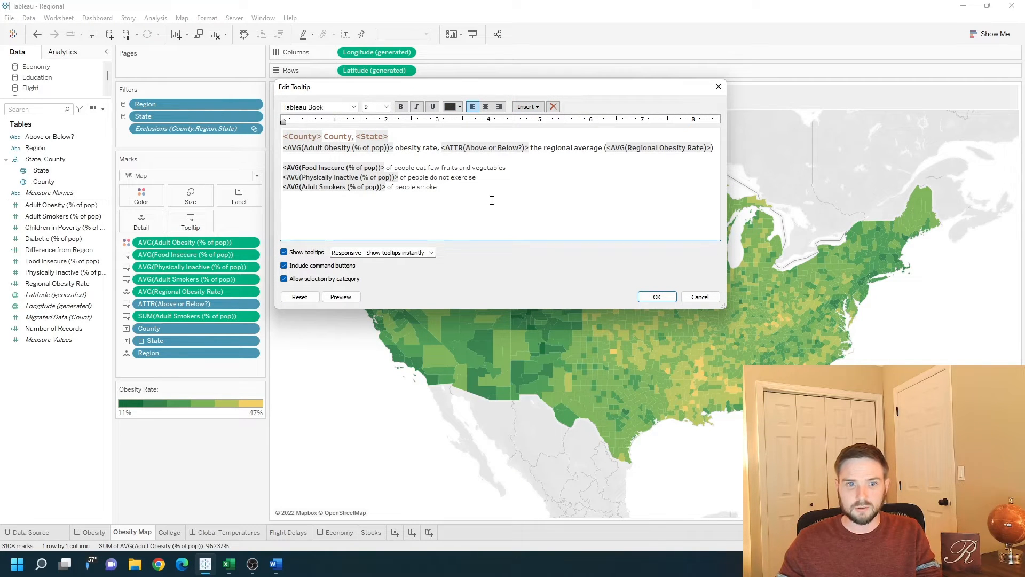
left_click(540, 107)
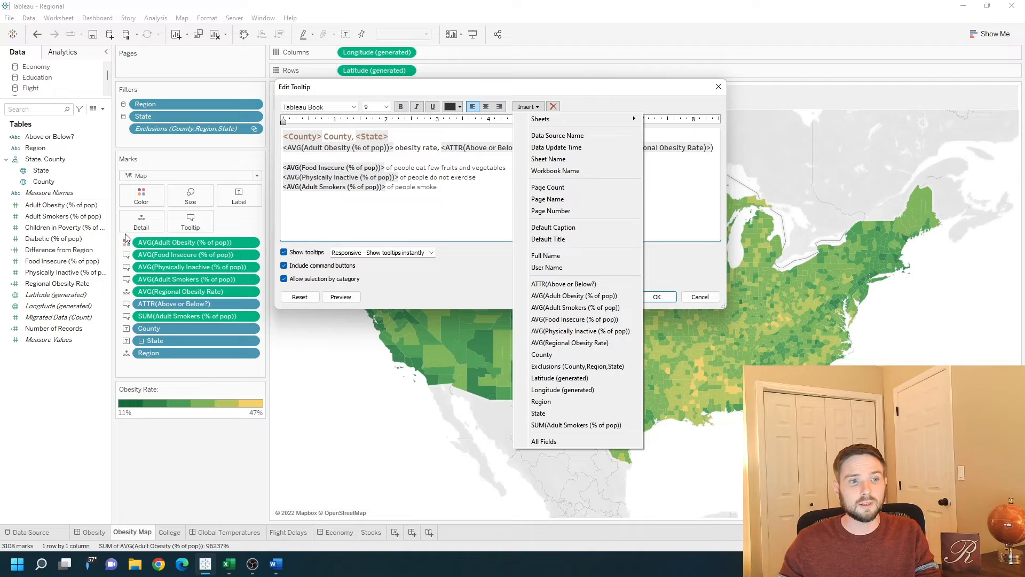
mouse_move(597, 133)
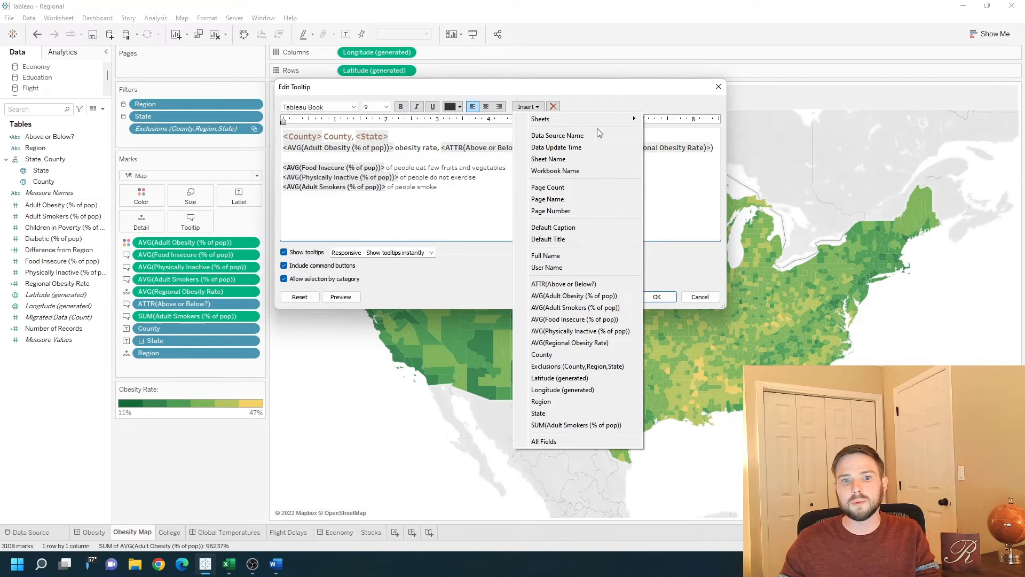
mouse_move(574, 295)
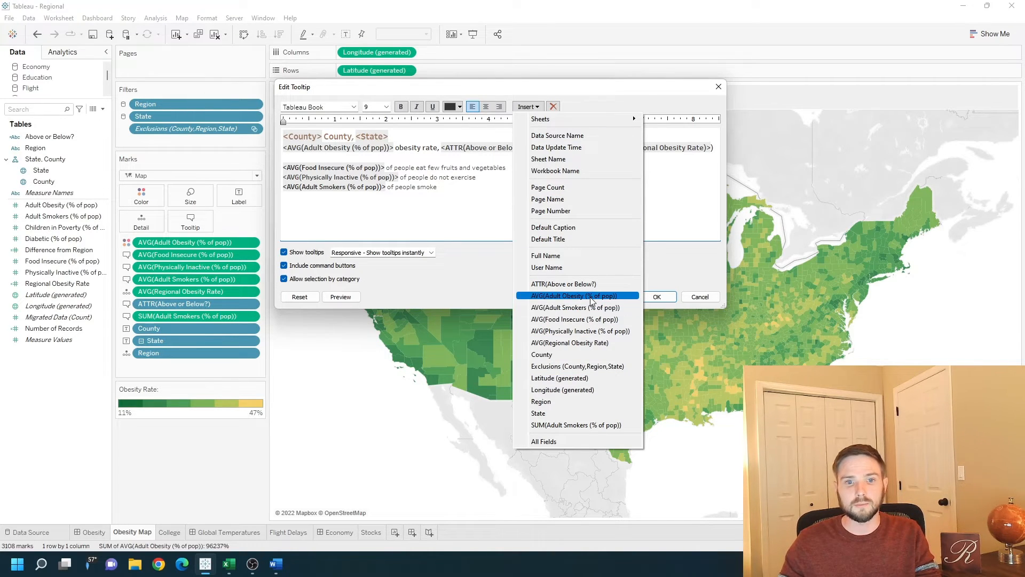
- Insert AVG(Adult Obesity (% of pop)) on a new tooltip line and toggle tooltips off
left_click(576, 296)
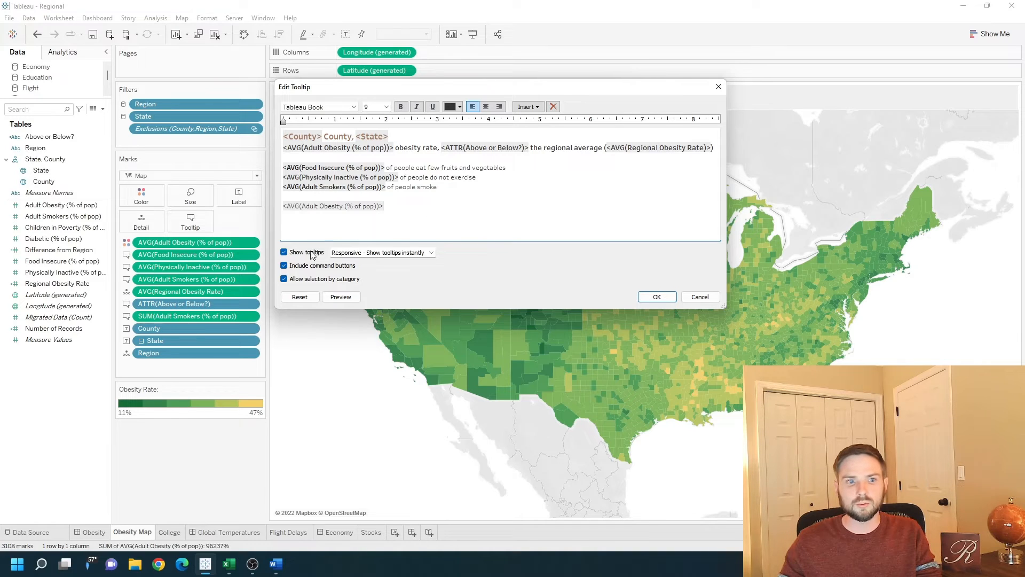
left_click(283, 252)
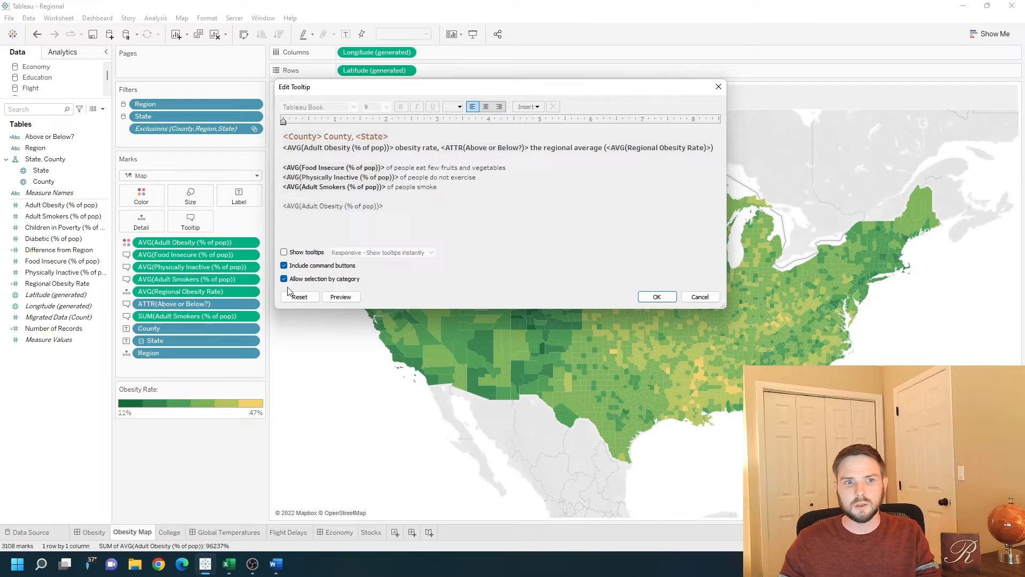
left_click(283, 265)
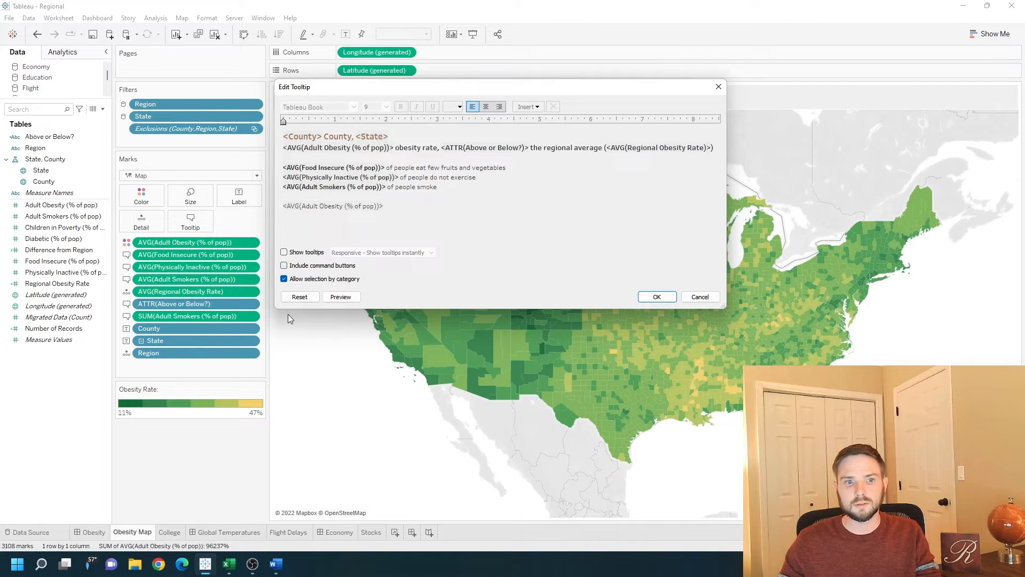
left_click(284, 279)
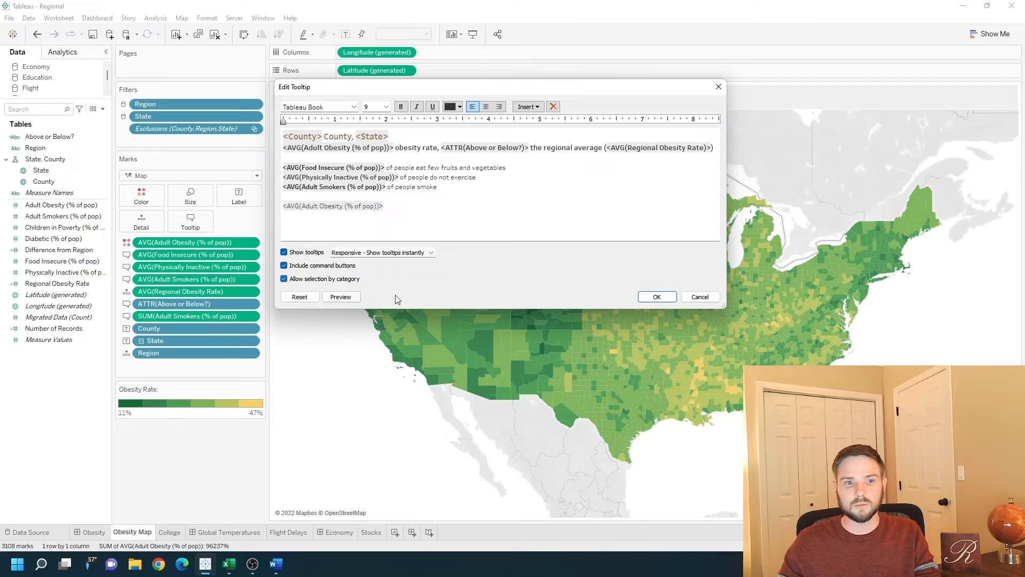
- Apply the tooltip edits, then select Haakon and Brown counties in South Dakota
left_click(656, 296)
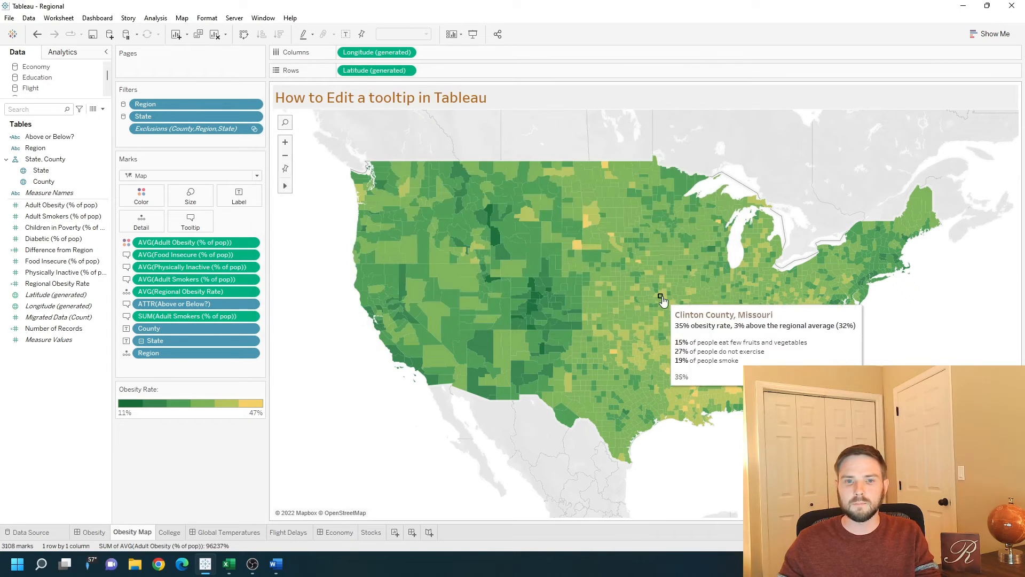
mouse_move(585, 236)
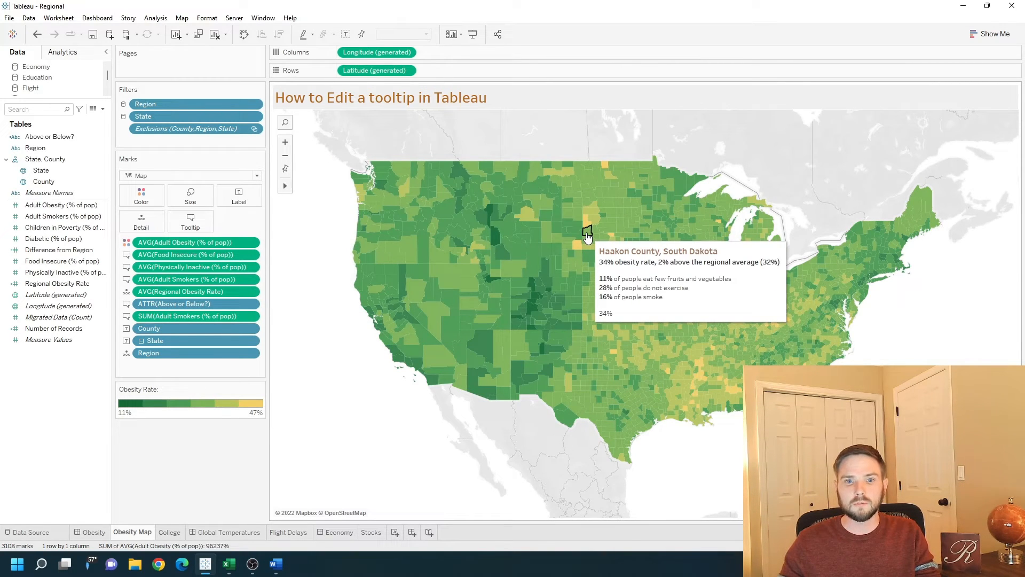
left_click(587, 234)
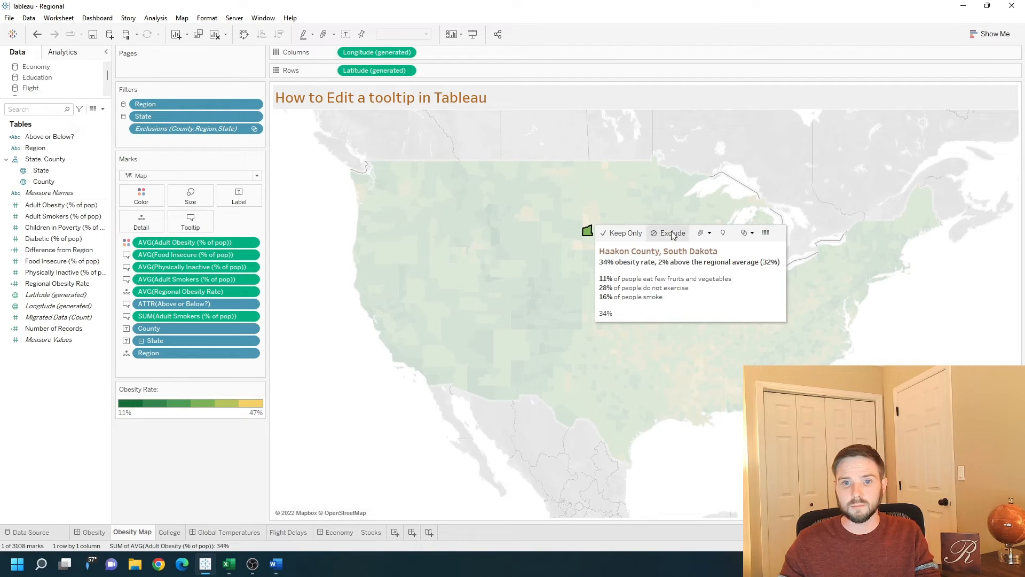
mouse_move(710, 237)
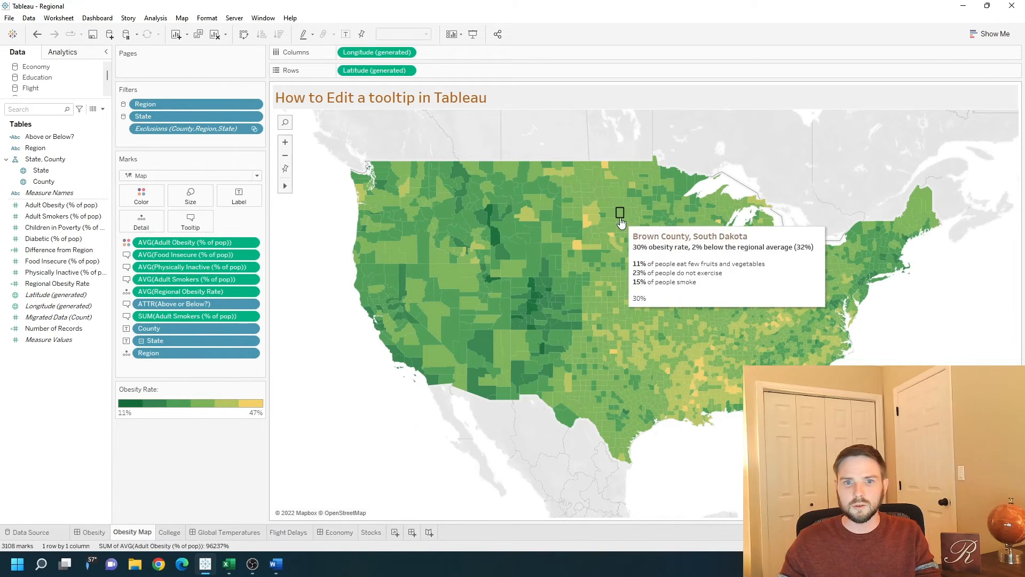
left_click(620, 212)
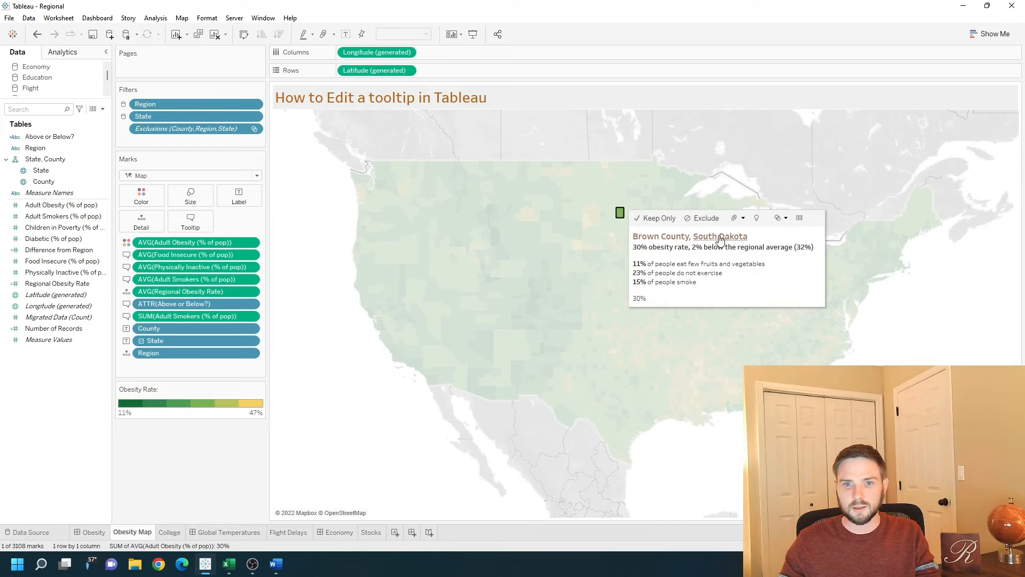
mouse_move(736, 240)
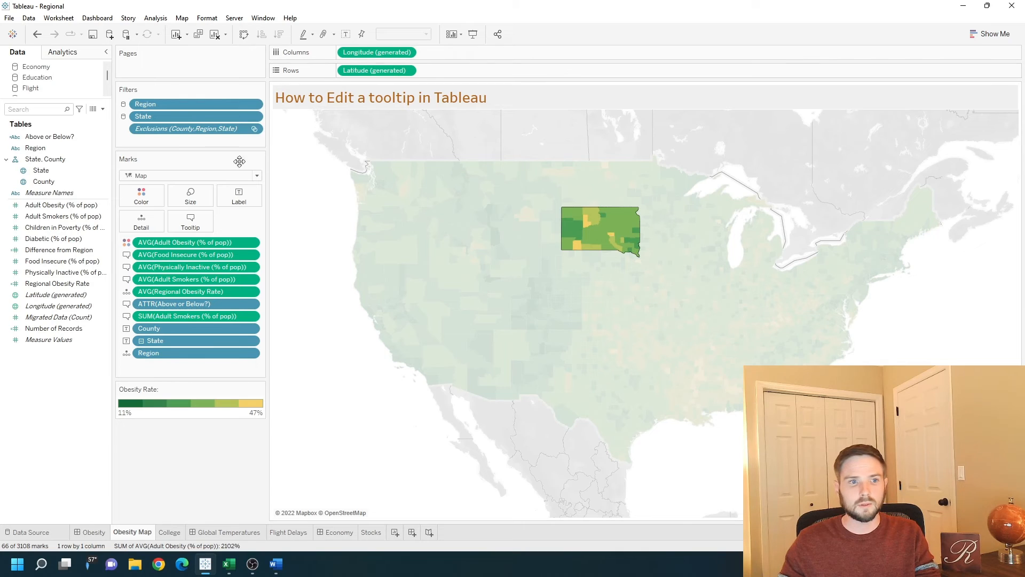
- Reopen the Edit Tooltip dialog showing the county text with the adult obesity line
left_click(190, 223)
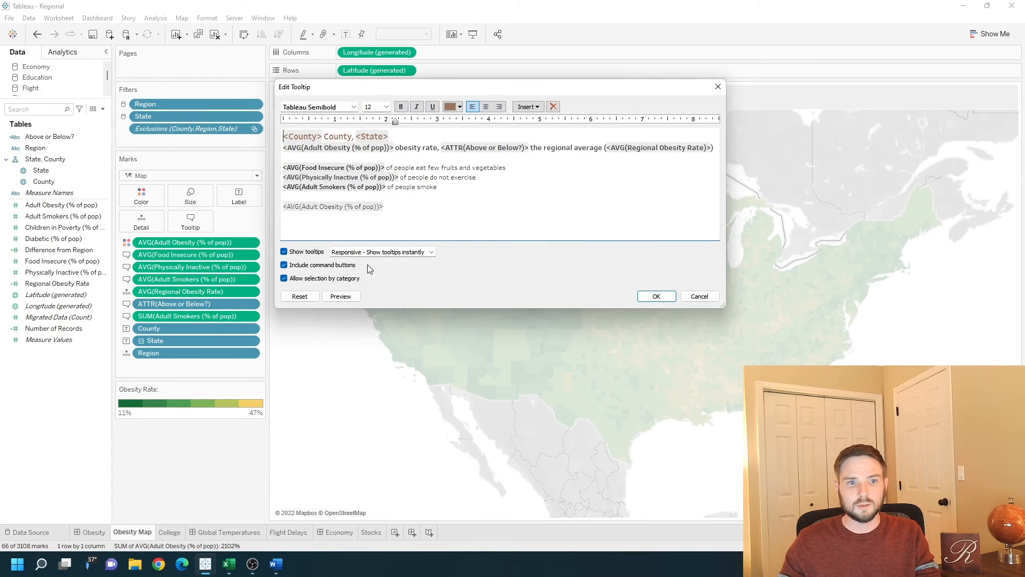
mouse_move(384, 286)
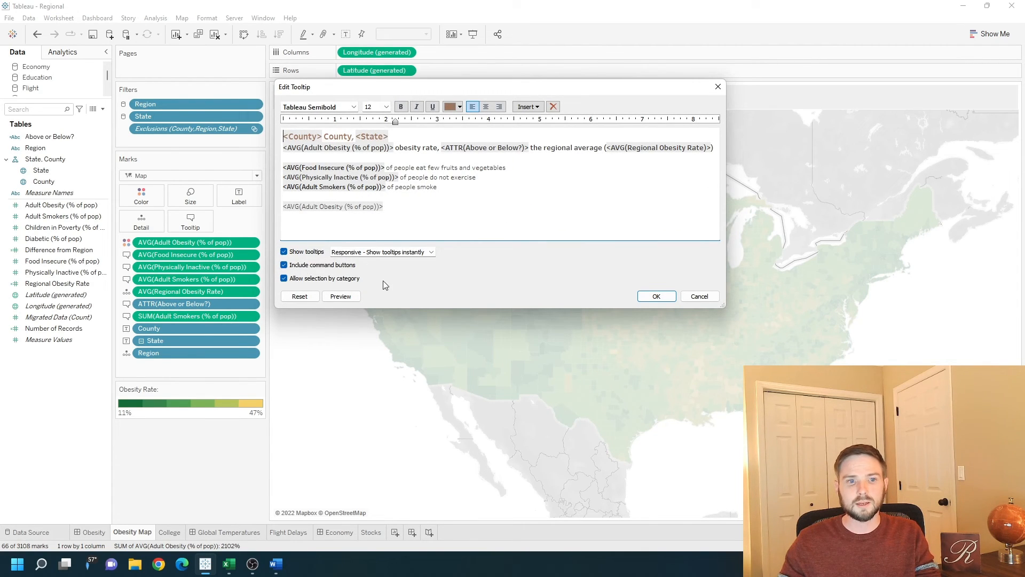
mouse_move(516, 195)
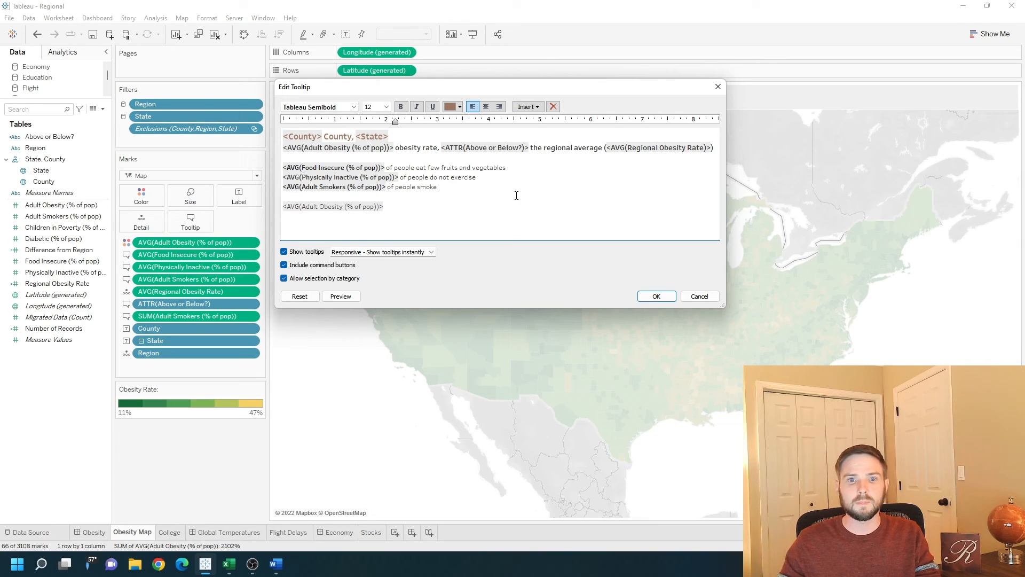